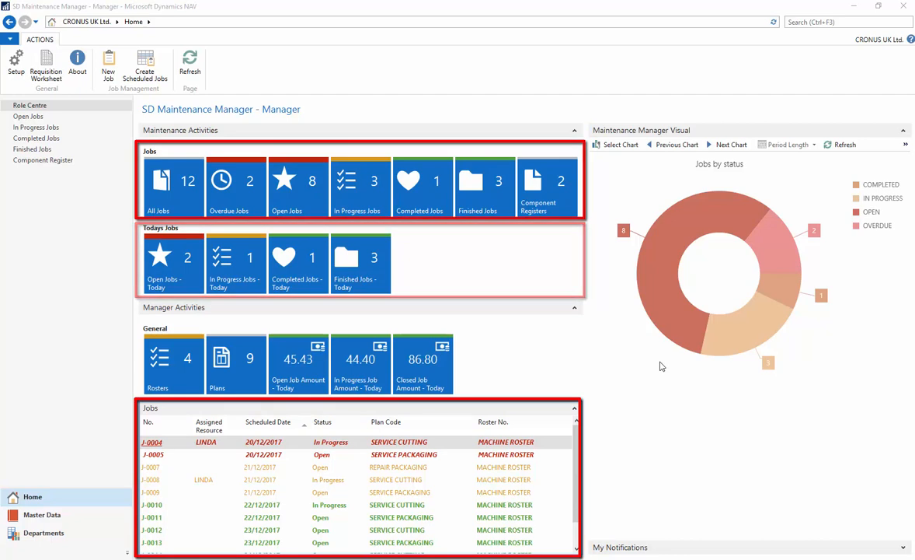
{"action": "mouse_move", "coordinate": [743, 343]}
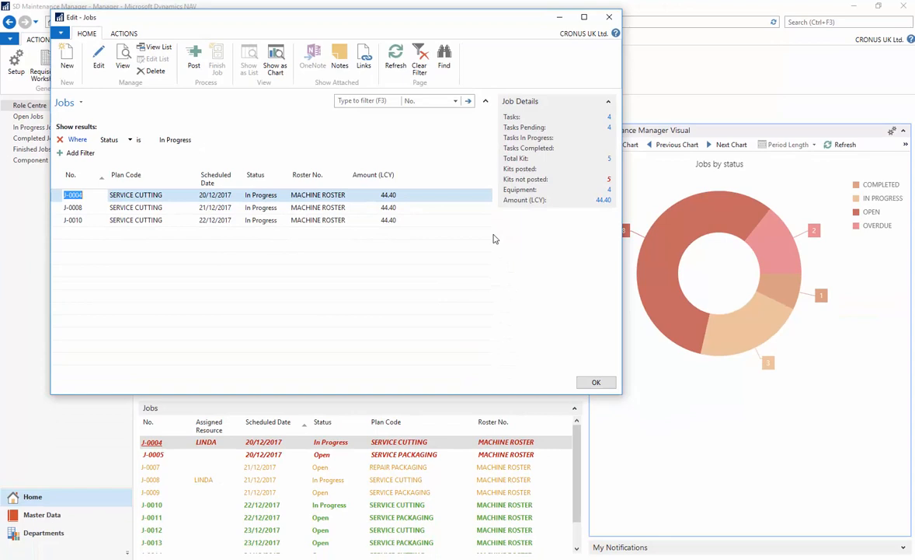
- Leave the in-progress jobs list and show the Component Register with the Hard Hat entry
{"action": "left_click", "coordinate": [597, 382]}
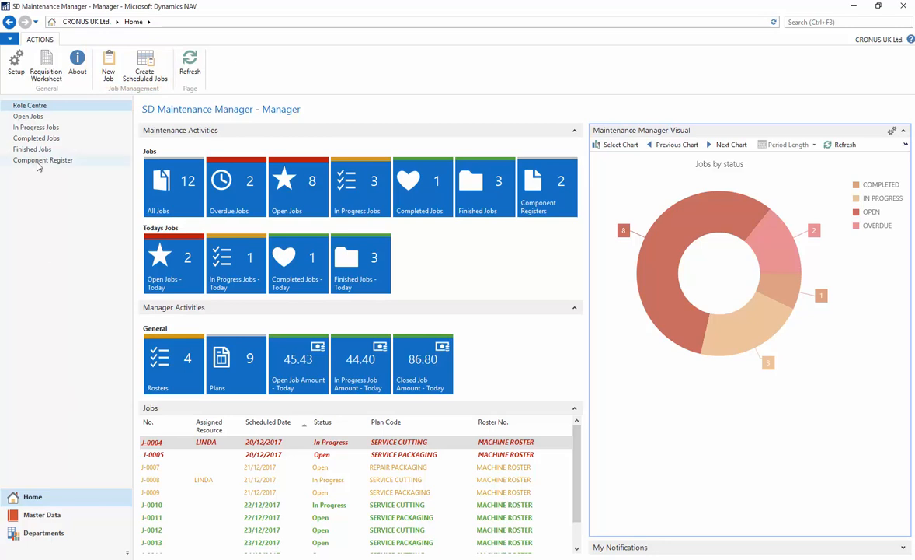
{"action": "left_click", "coordinate": [44, 160]}
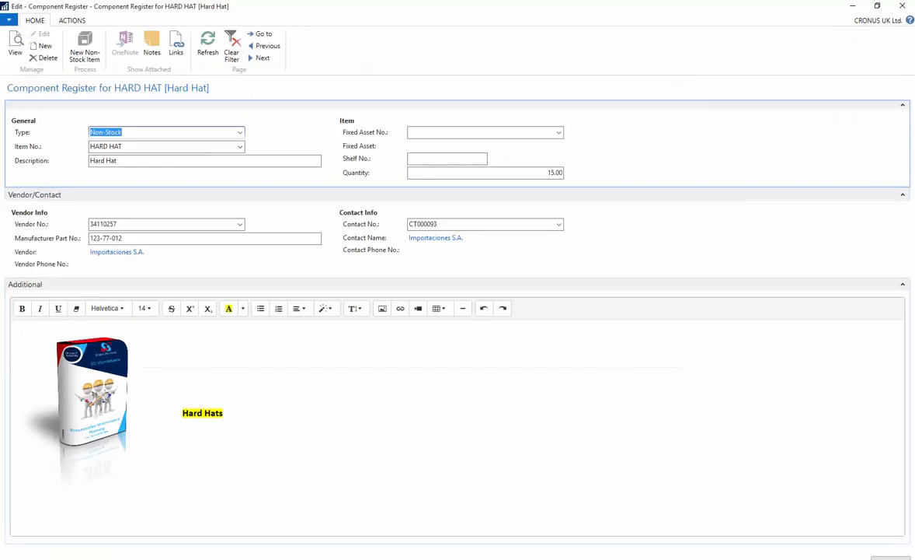
{"action": "mouse_move", "coordinate": [3, 410]}
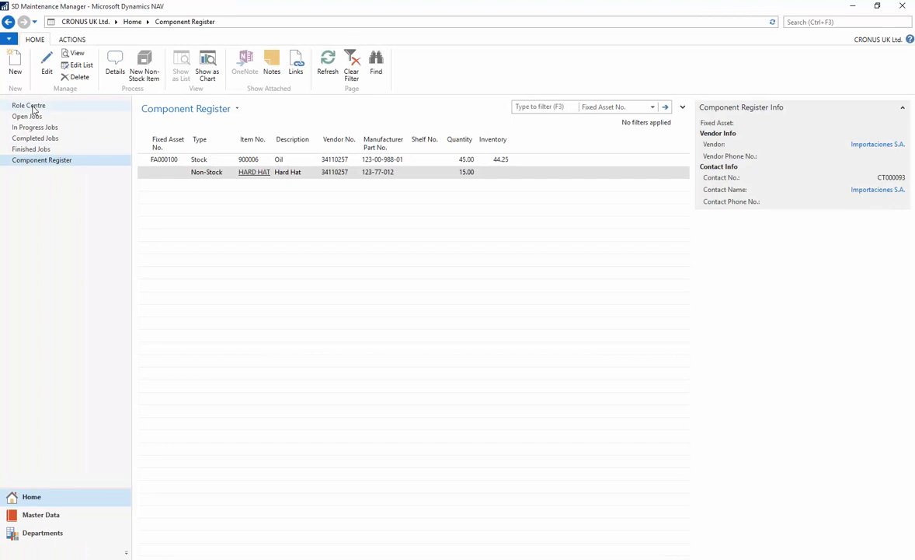
- Go to the Master Data area and list the maintenance Plans with job counts and amounts
{"action": "left_click", "coordinate": [28, 105]}
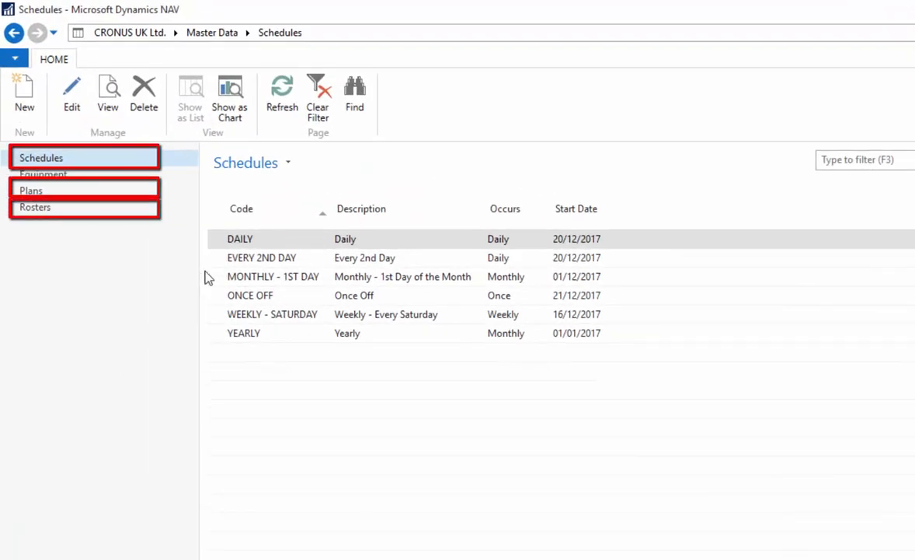
{"action": "mouse_move", "coordinate": [193, 288]}
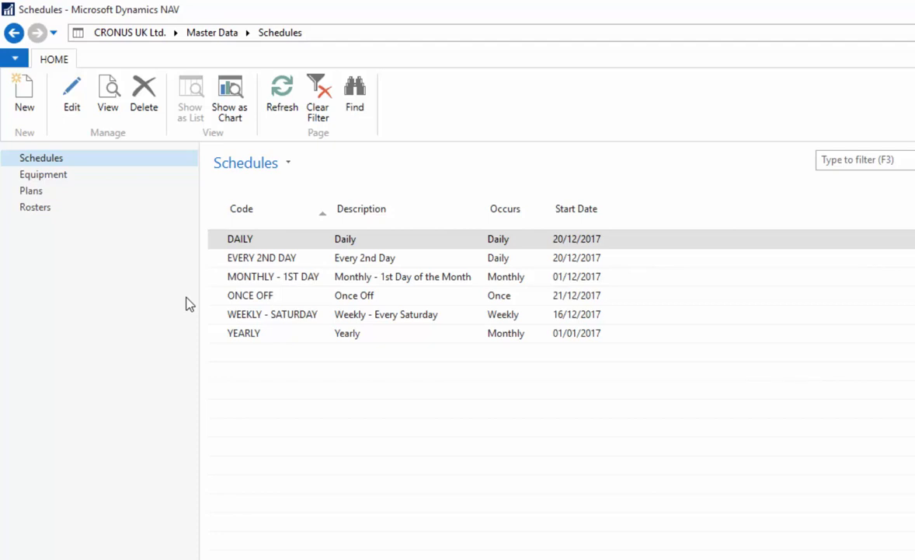
{"action": "left_click", "coordinate": [31, 189]}
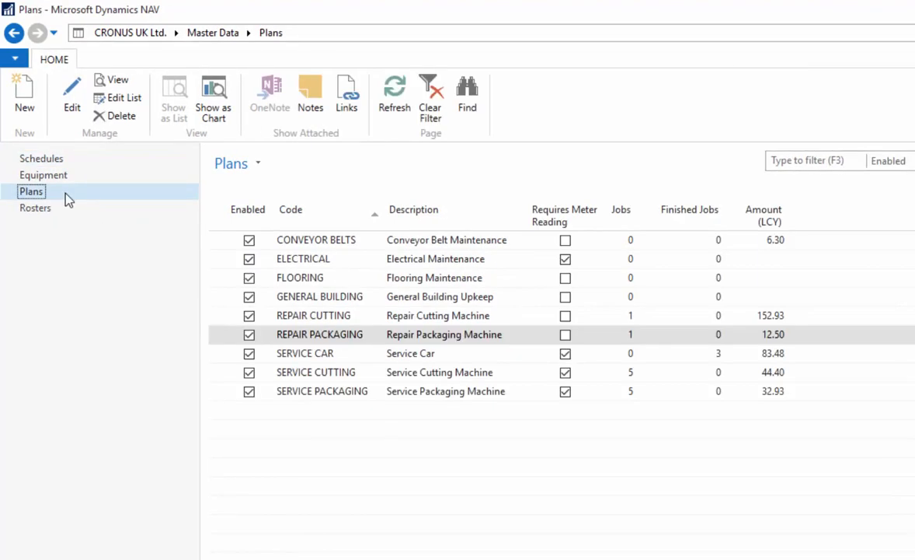
{"action": "mouse_move", "coordinate": [171, 272]}
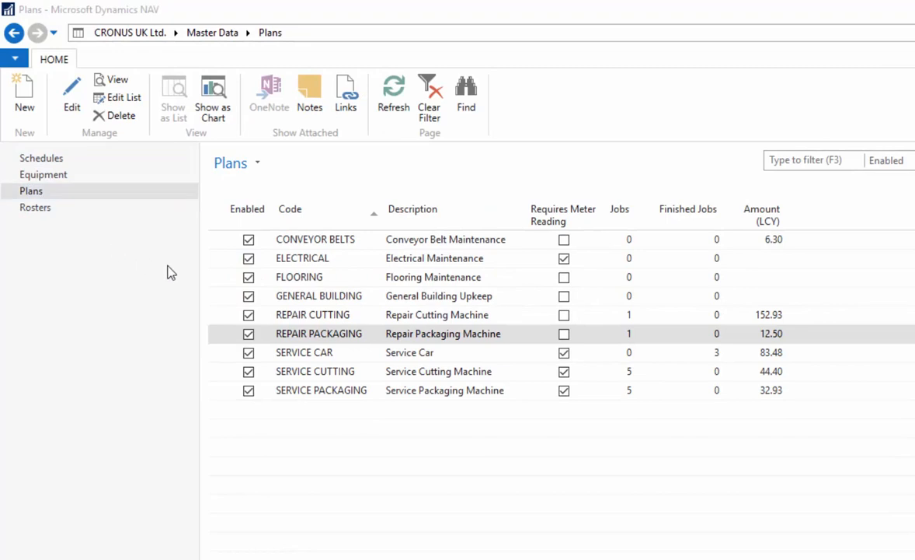
{"action": "left_click", "coordinate": [312, 314]}
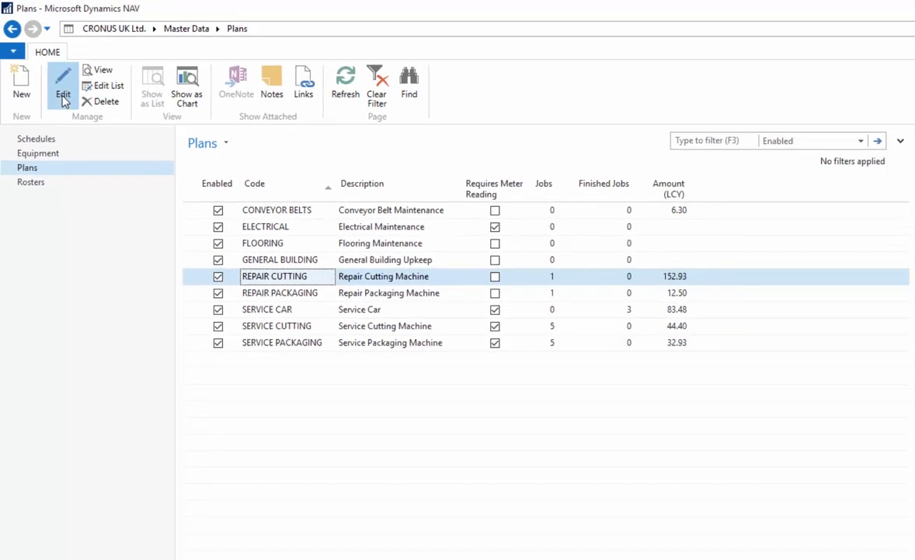
{"action": "left_click", "coordinate": [62, 81]}
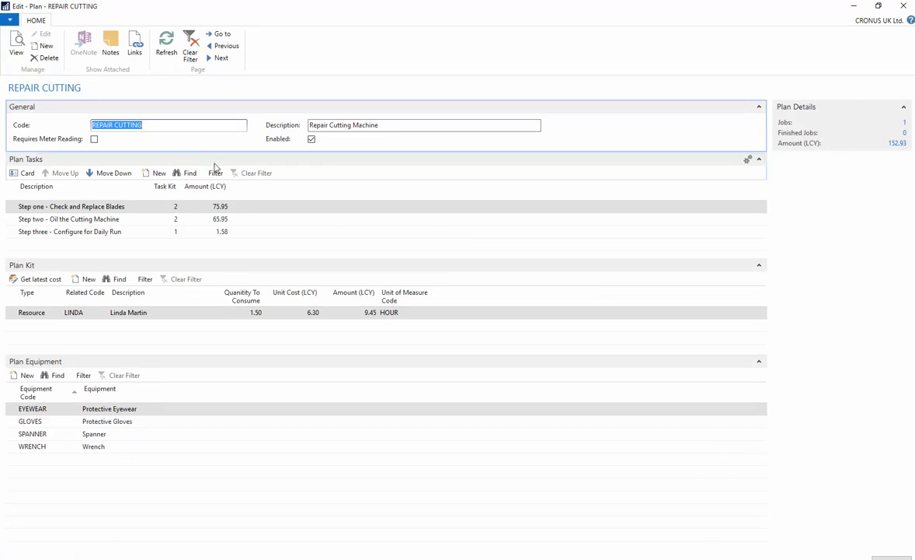
{"action": "mouse_move", "coordinate": [310, 172]}
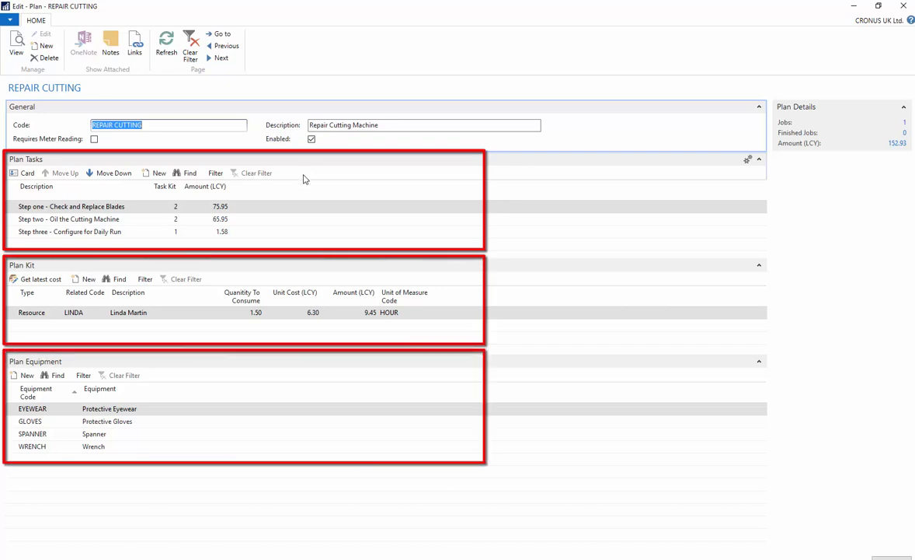
{"action": "mouse_move", "coordinate": [292, 212]}
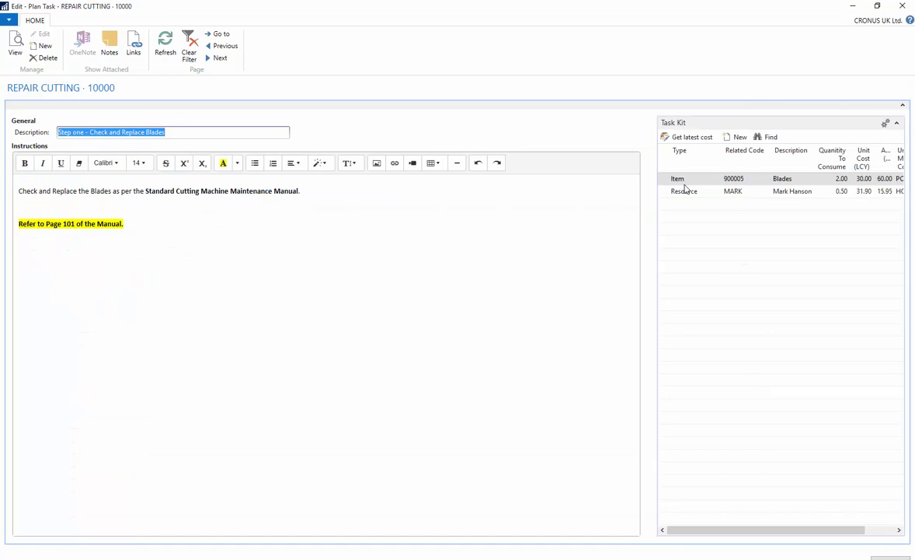
{"action": "mouse_move", "coordinate": [587, 216]}
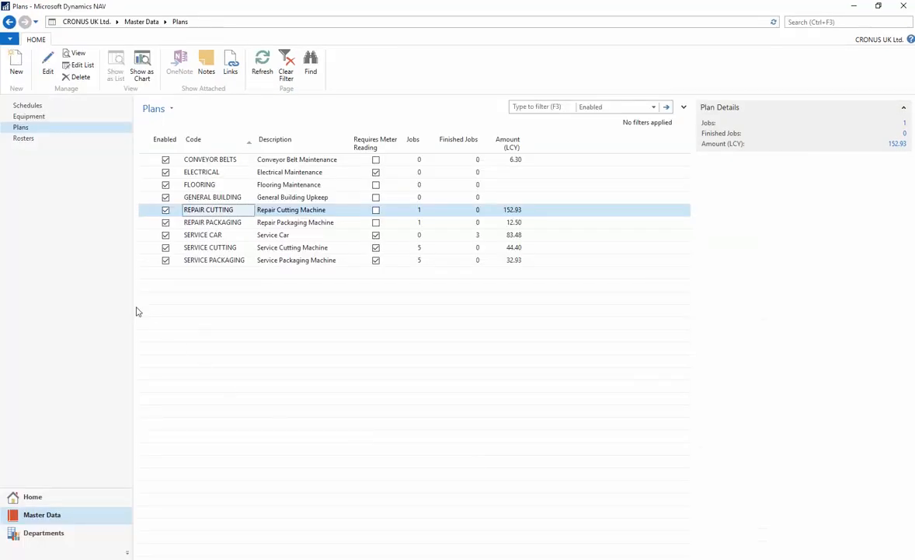
- From Rosters, bring up the MACHINE ROSTER card with its plans and schedule codes
{"action": "left_click", "coordinate": [23, 138]}
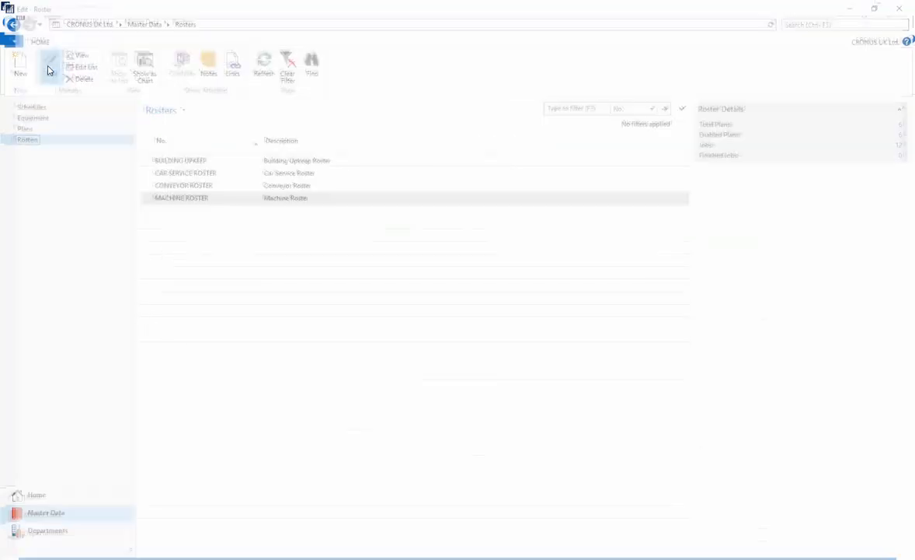
{"action": "double_click", "coordinate": [180, 197]}
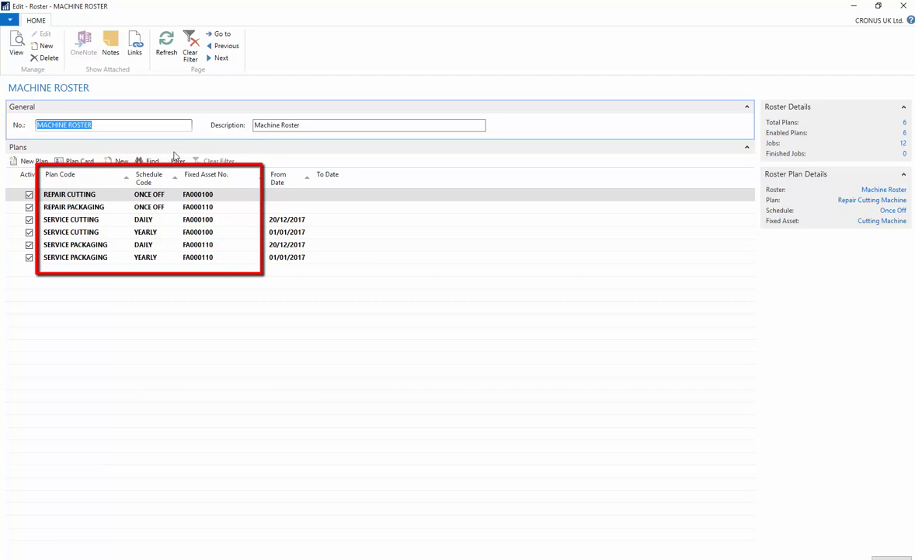
{"action": "mouse_move", "coordinate": [373, 240]}
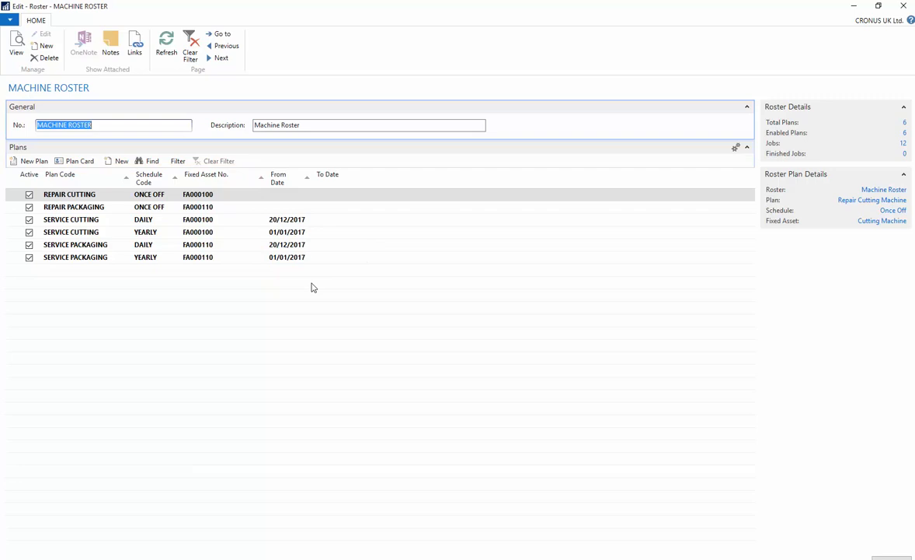
{"action": "mouse_move", "coordinate": [102, 202]}
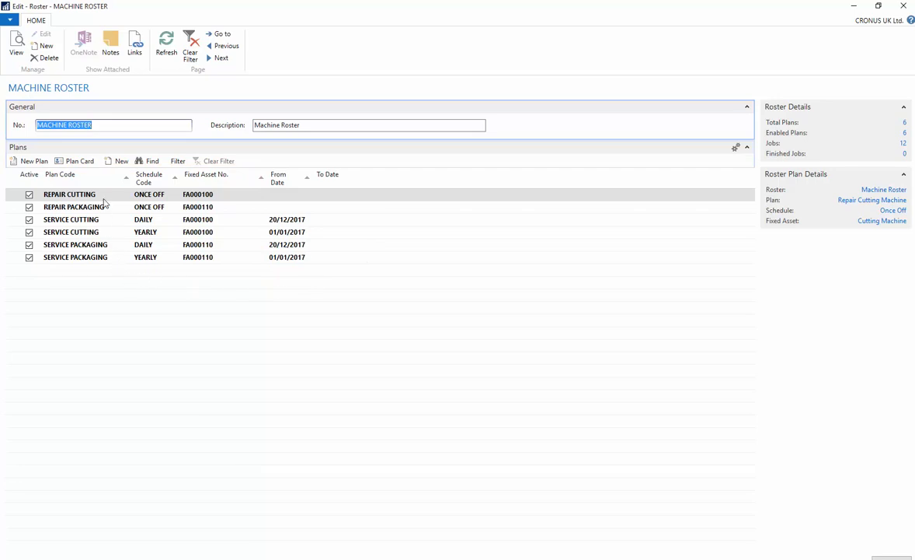
{"action": "mouse_move", "coordinate": [108, 224]}
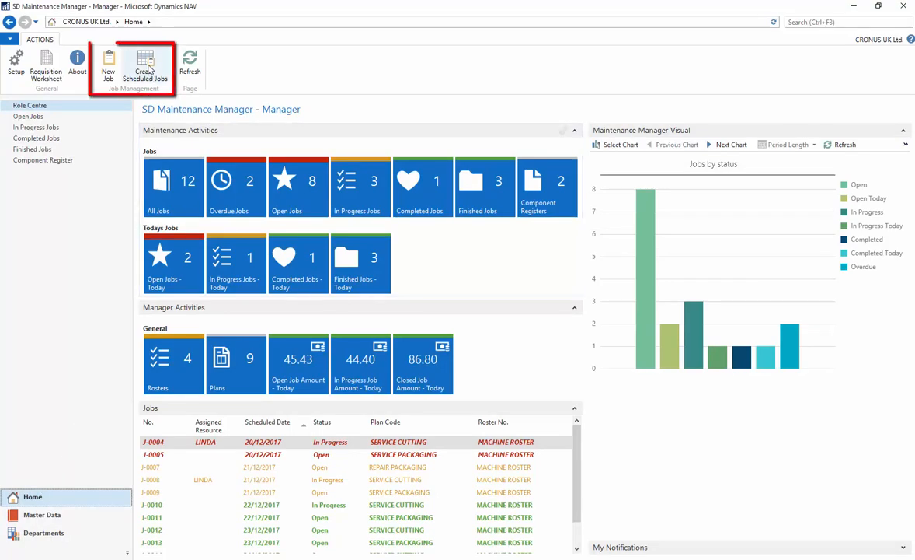
- Run Create Scheduled Jobs for the CAR SERVICE ROSTER, producing new job J-0016
{"action": "left_click", "coordinate": [146, 65]}
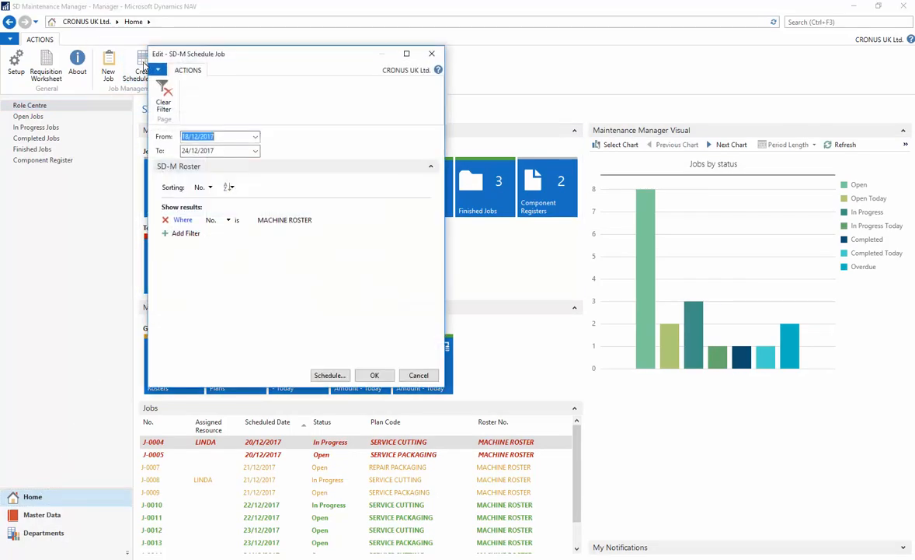
{"action": "left_click", "coordinate": [295, 219]}
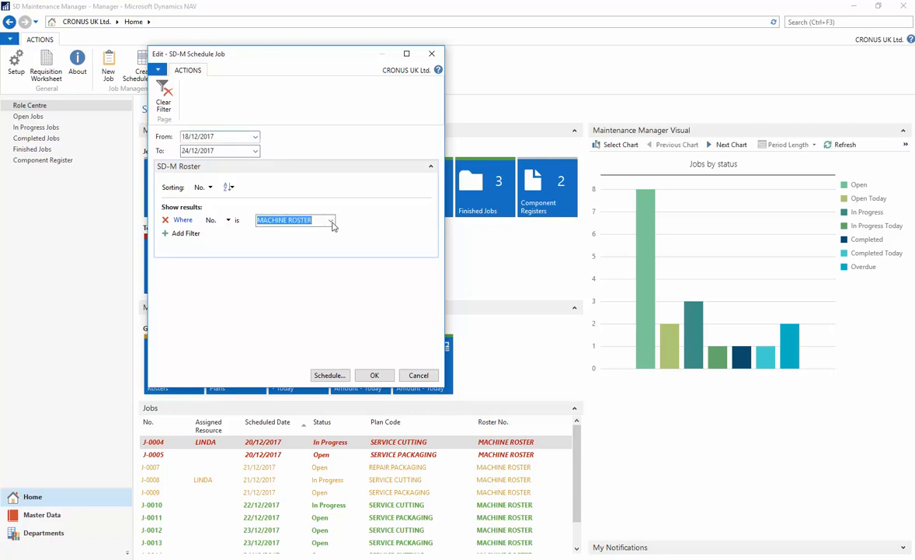
{"action": "left_click", "coordinate": [329, 221]}
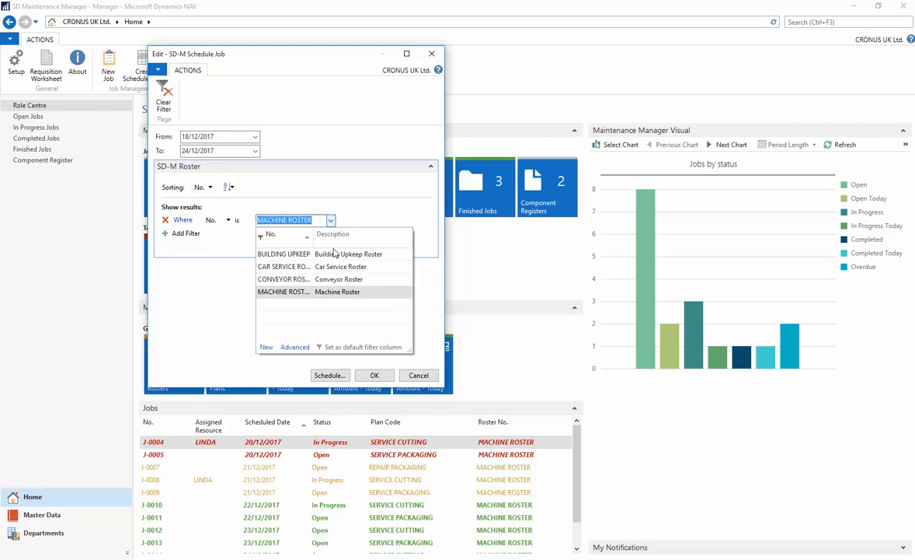
{"action": "left_click", "coordinate": [282, 266]}
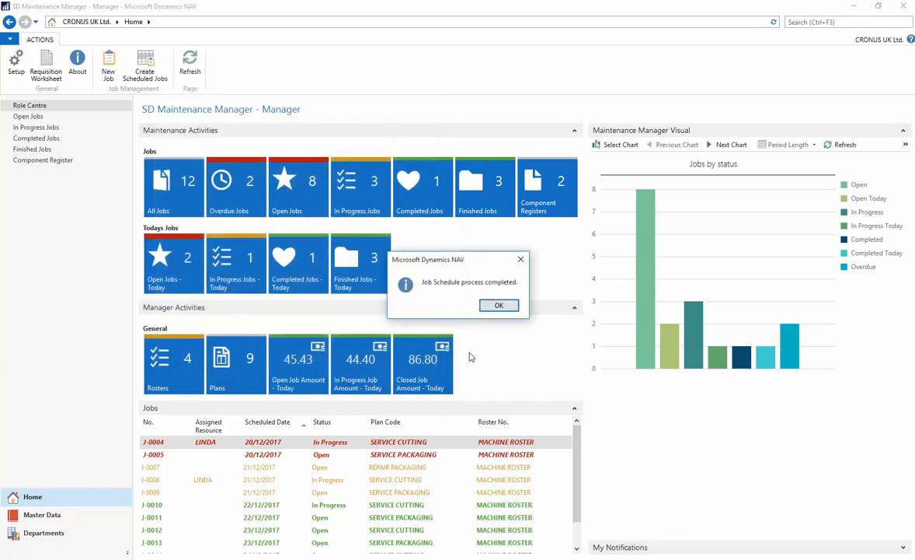
{"action": "left_click", "coordinate": [499, 305]}
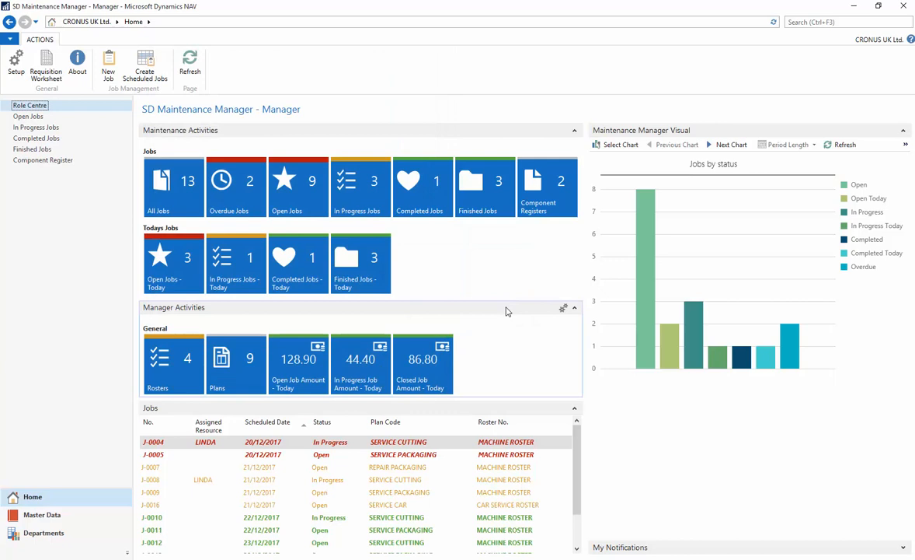
{"action": "scroll", "scroll_direction": "down", "scroll_amount": 3}
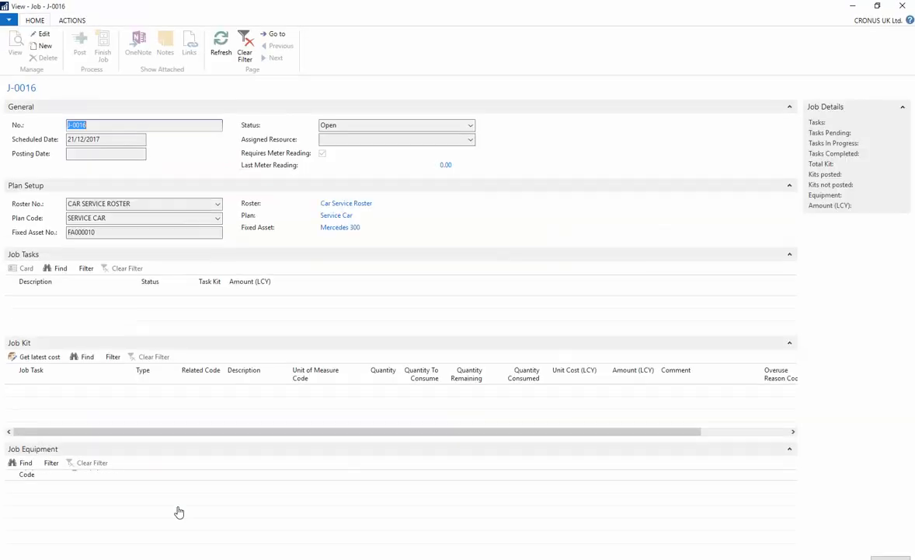
{"action": "left_click", "coordinate": [43, 39]}
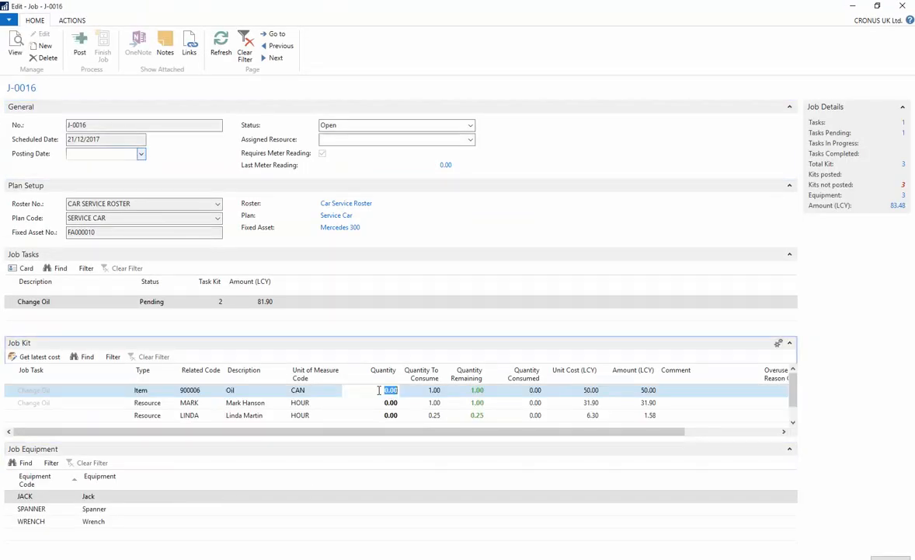
{"action": "left_click", "coordinate": [392, 414]}
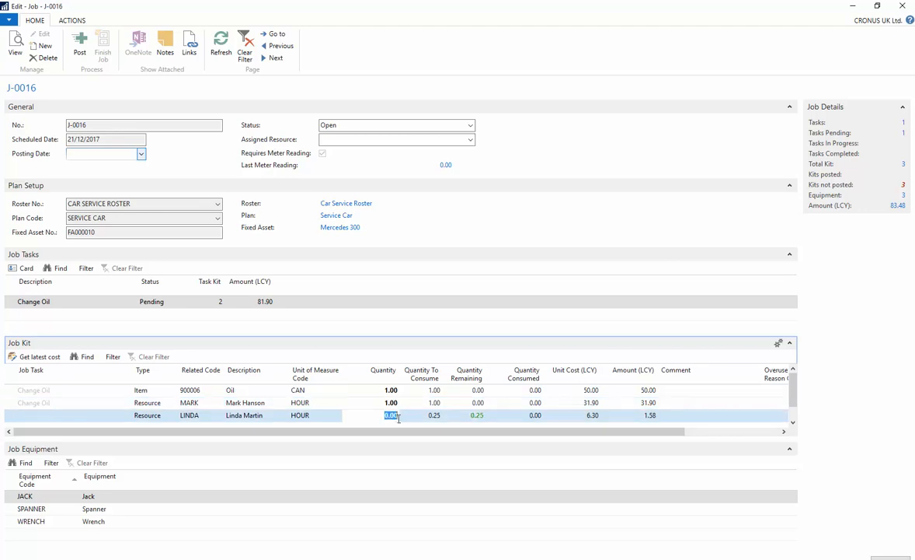
{"action": "left_click", "coordinate": [391, 401]}
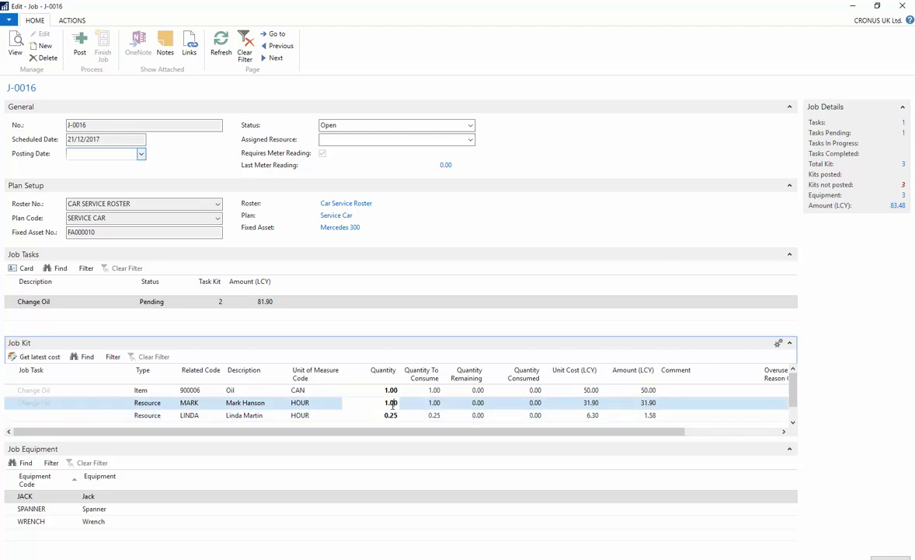
{"action": "left_click", "coordinate": [79, 45]}
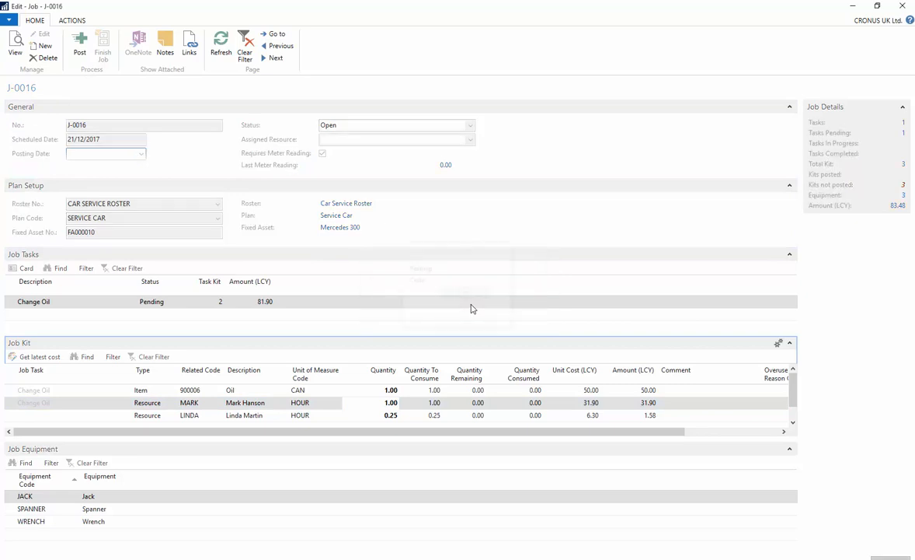
{"action": "left_click", "coordinate": [79, 44]}
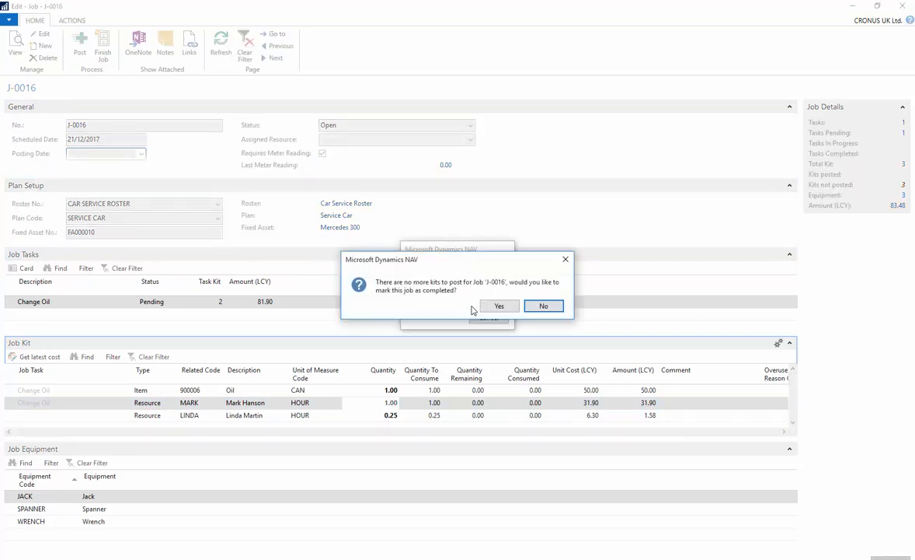
- Mark J-0016 completed and save meter reading 123 with comment 'As expected'
{"action": "left_click", "coordinate": [500, 305]}
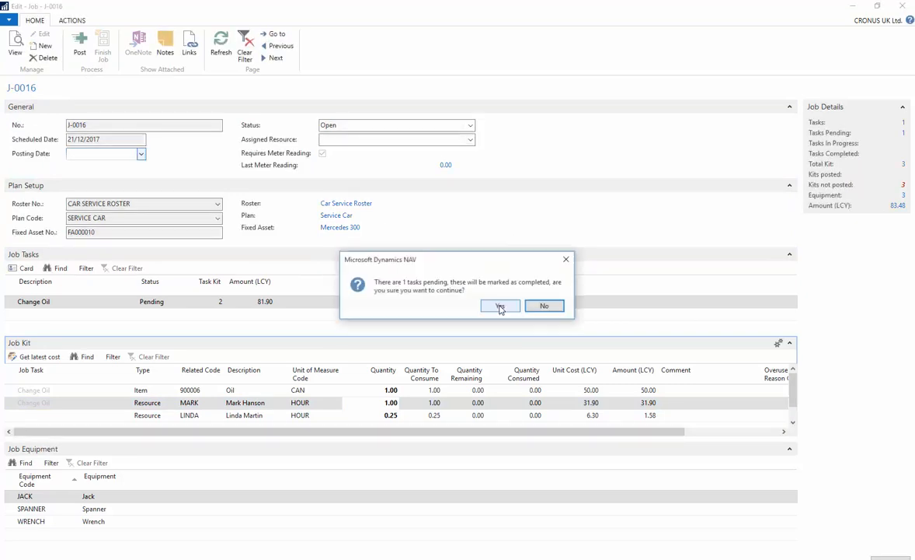
{"action": "left_click", "coordinate": [501, 304]}
{"action": "type", "text": "123"}
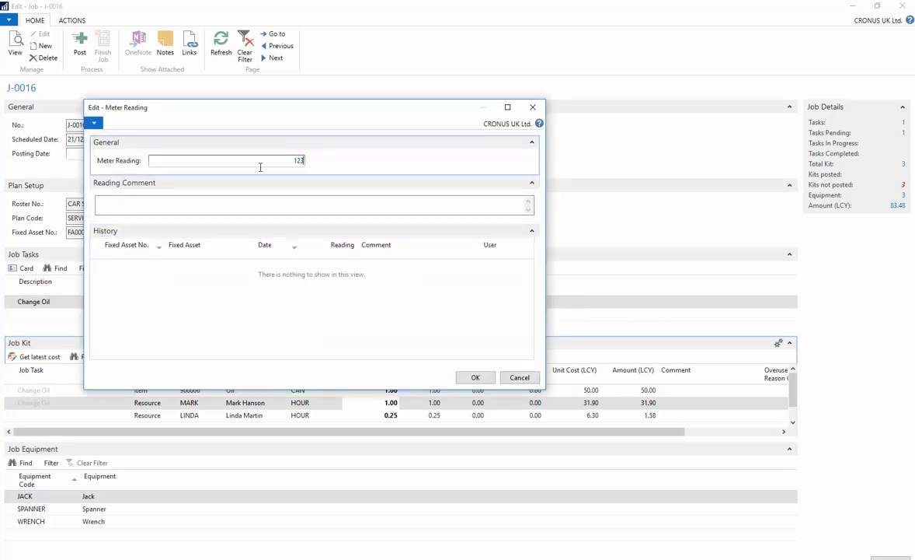
{"action": "type", "text": "As expected"}
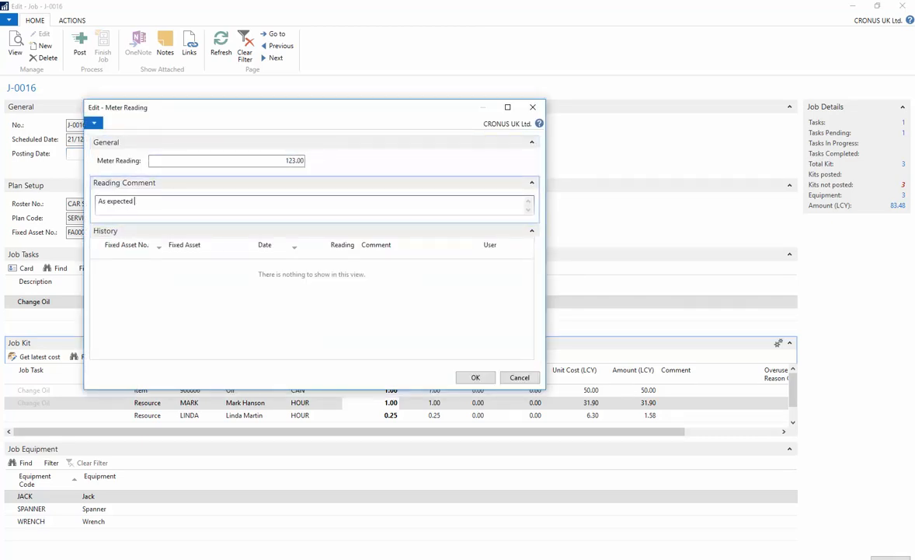
{"action": "left_click", "coordinate": [476, 378]}
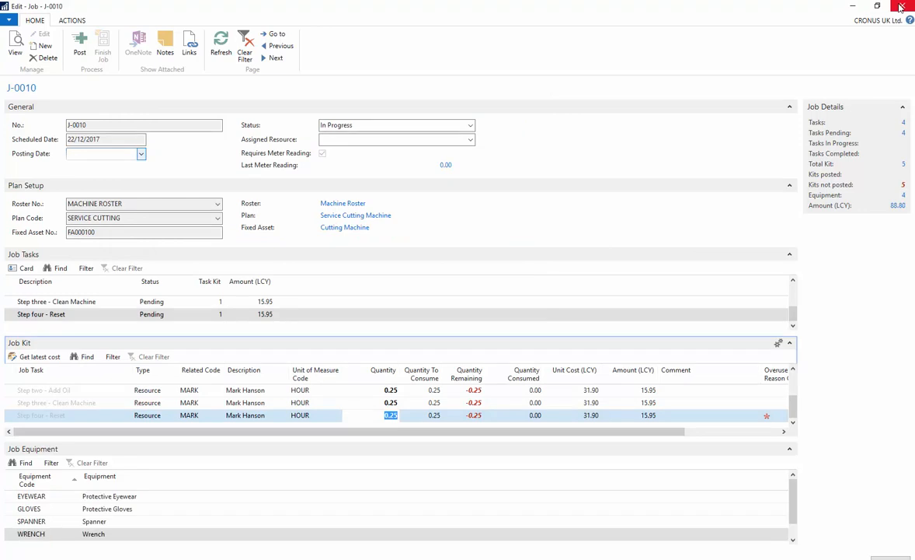
- Return to the Role Centre and show the jobs-by-status chart with updated tiles
{"action": "left_click", "coordinate": [902, 7]}
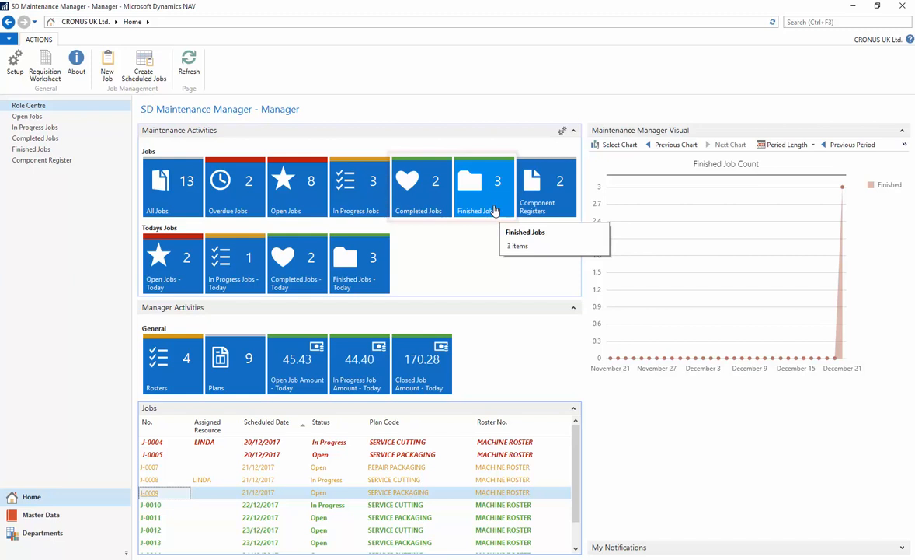
{"action": "left_click", "coordinate": [726, 144]}
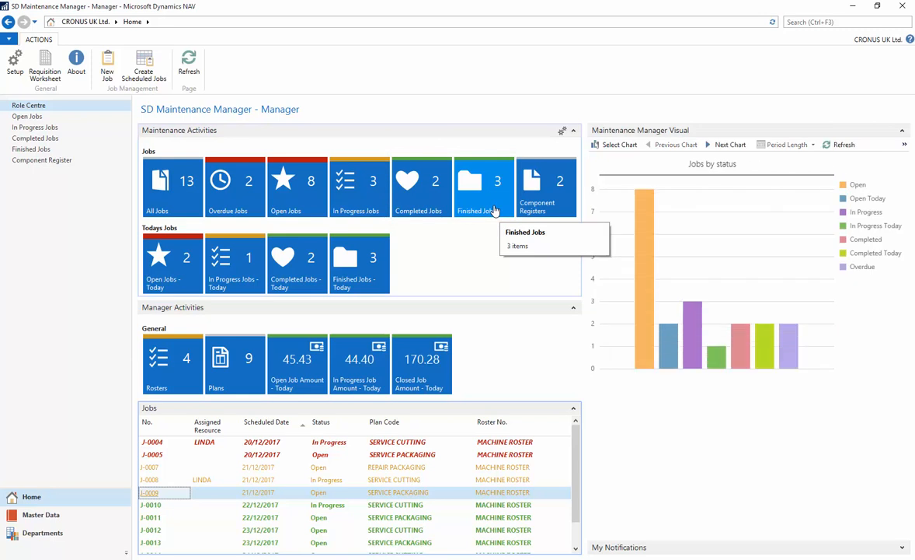
{"action": "mouse_move", "coordinate": [495, 216]}
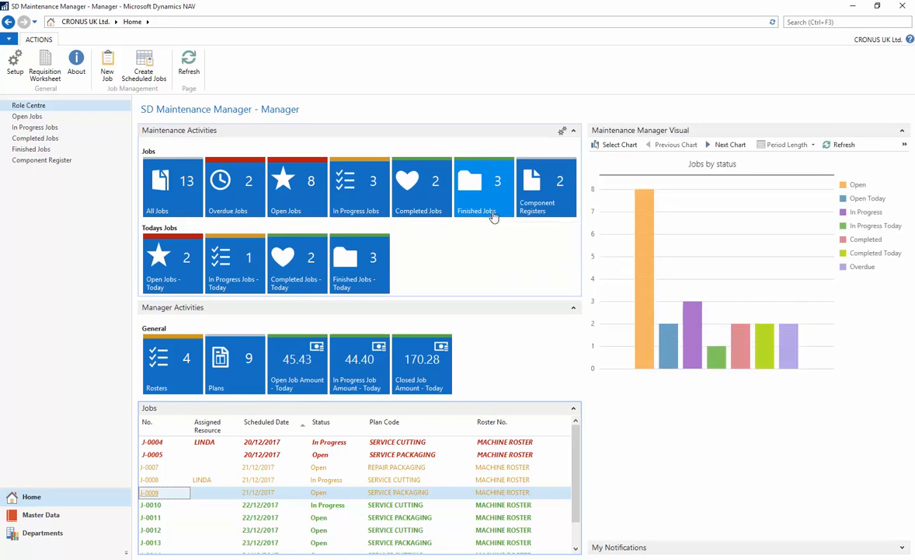